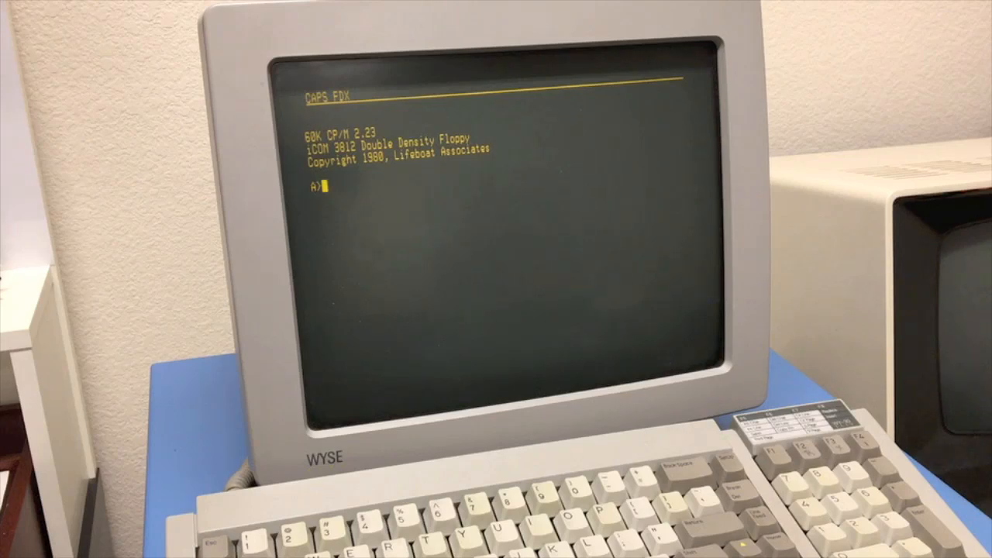
# List the files on drives A and B, then run STAT DSK: for the drive capacity report.
pyautogui.write('DIR')
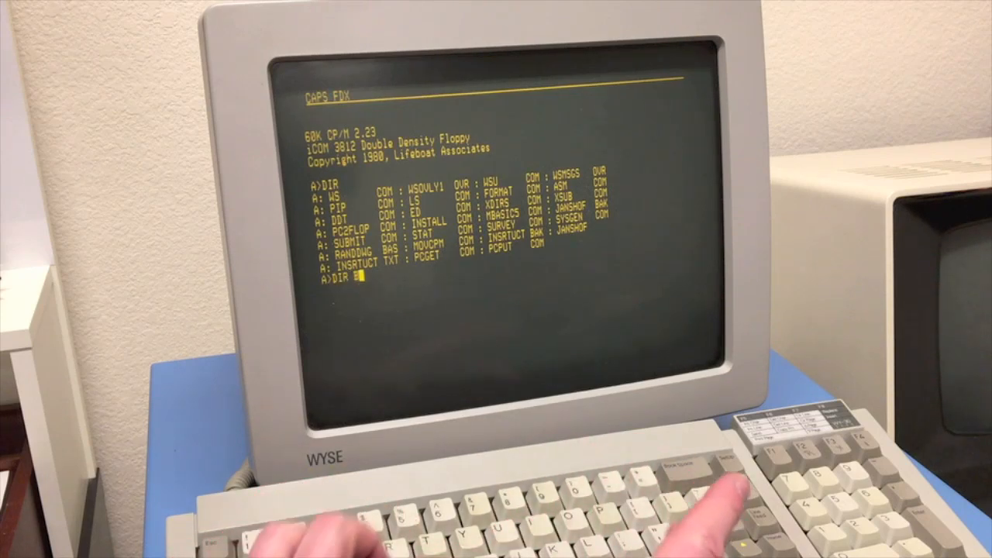
pyautogui.write('B:')
pyautogui.write('STAT DSK:')
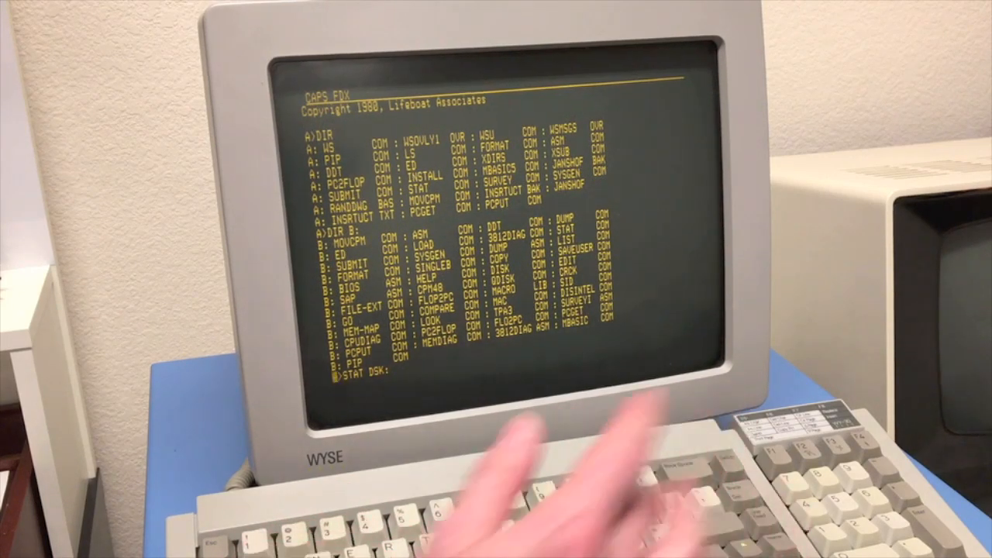
pyautogui.press('enter')
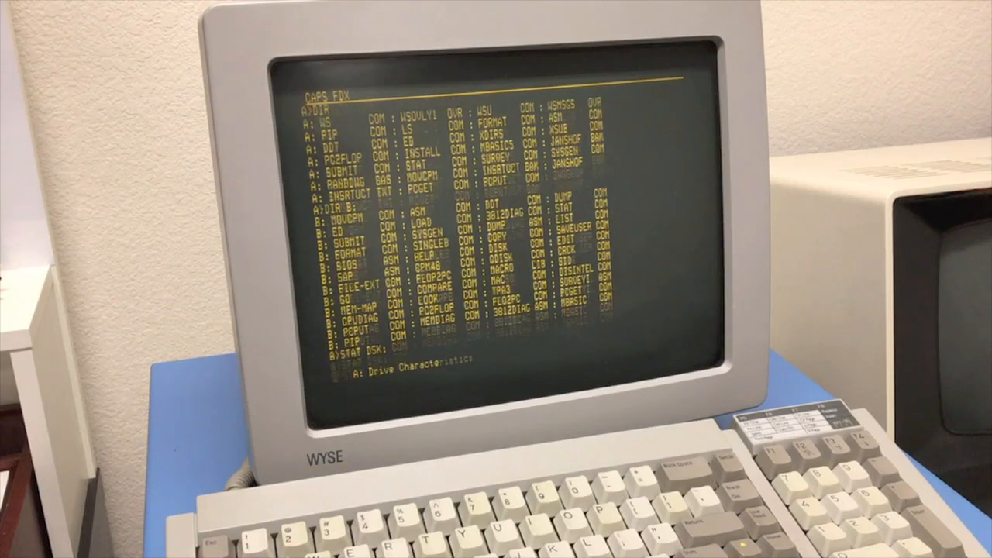